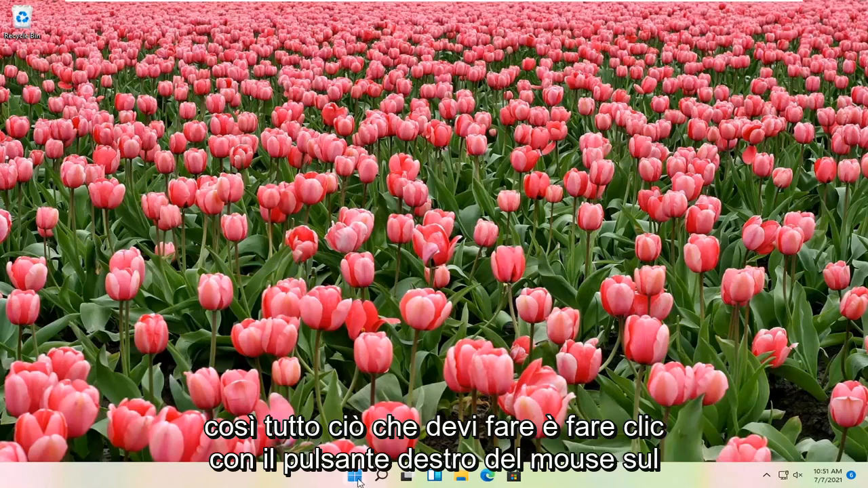
- Open Settings from the Start button's right-click quick link menu
right_click(354, 474)
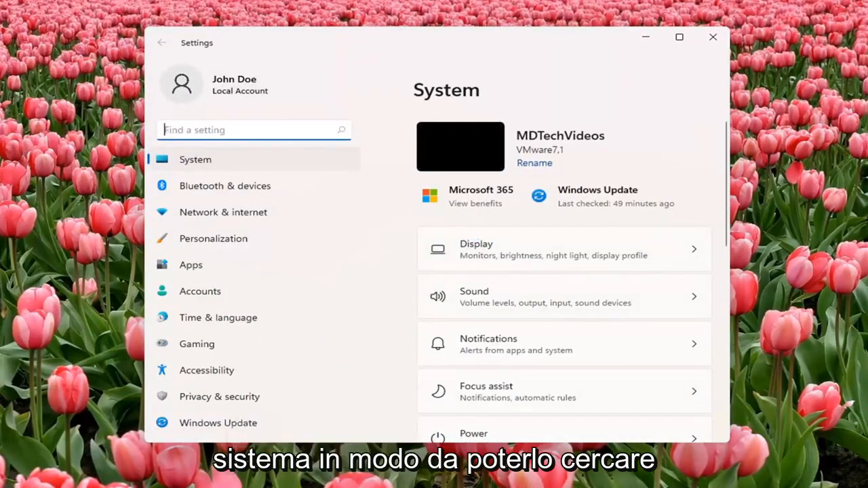
mouse_move(497, 48)
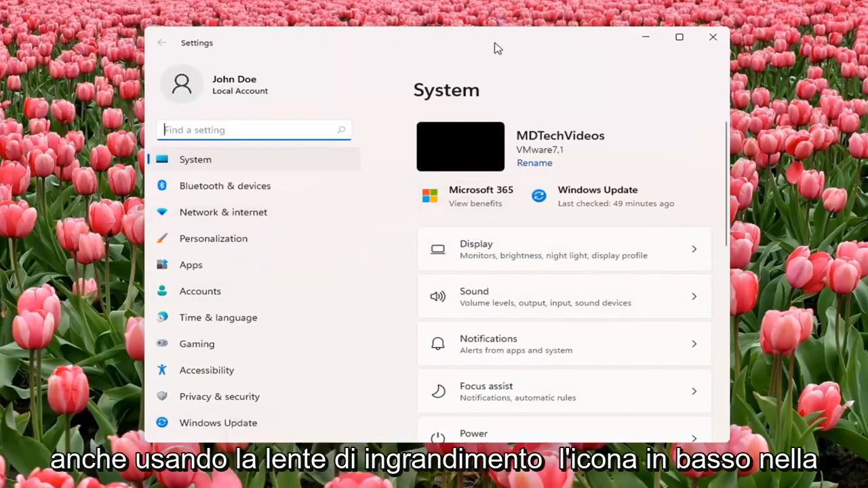
mouse_move(477, 85)
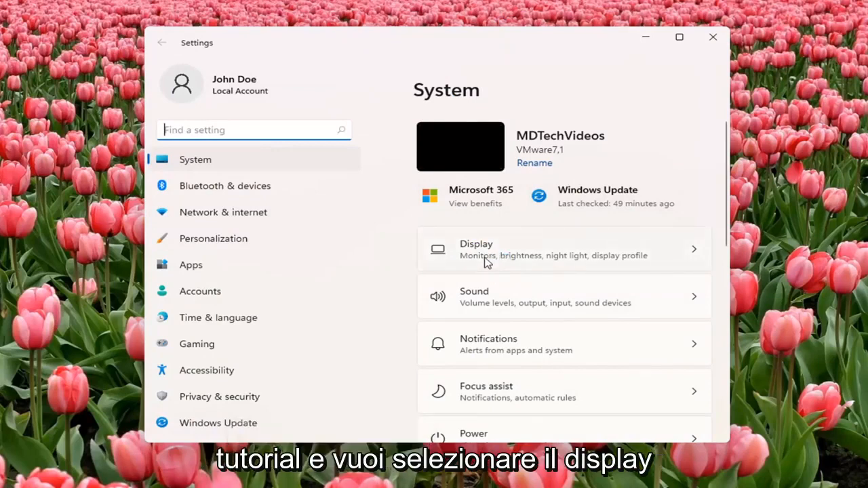
- Open Display settings and scroll to Scale & layout to view the resolution options
click(562, 249)
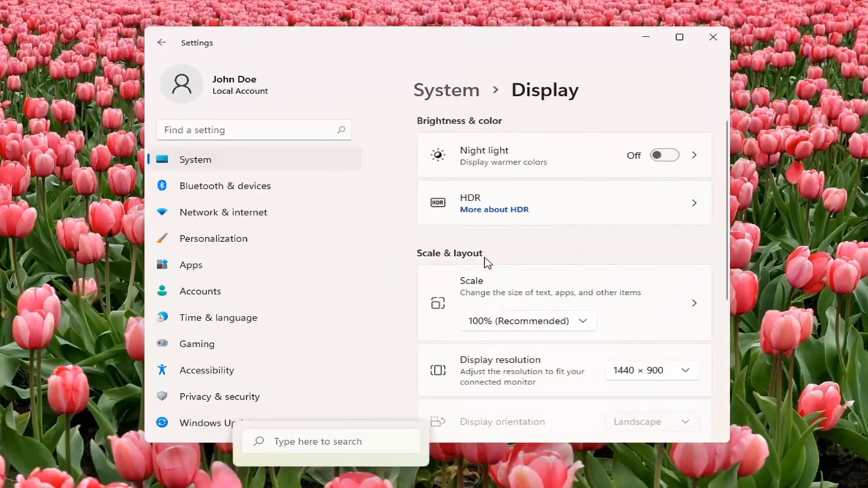
scroll(down, 3)
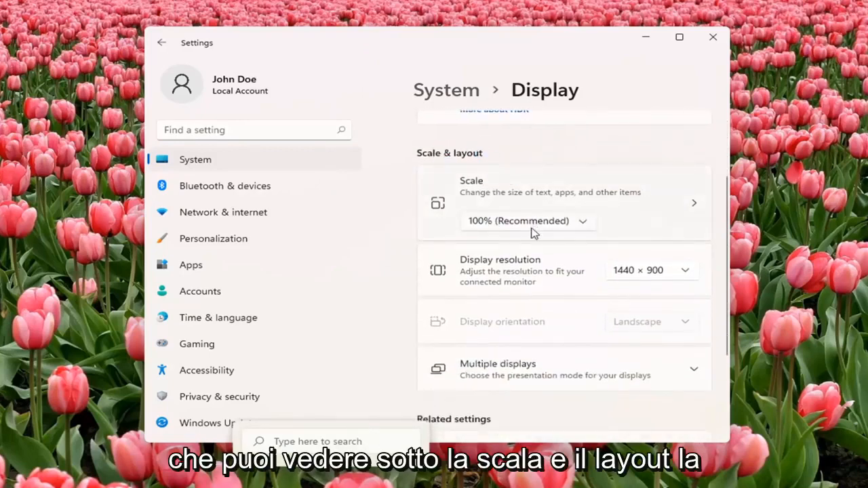
scroll(down, 3)
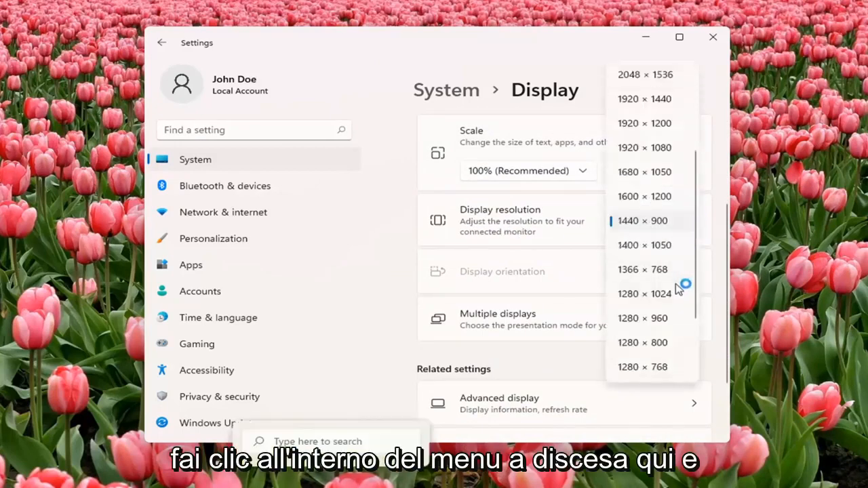
- Reselect 1440 × 900 to close the resolution list unchanged
click(644, 98)
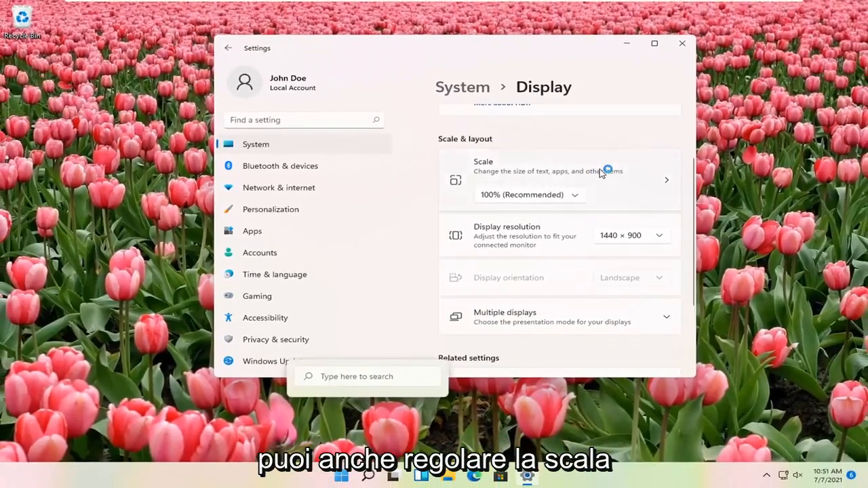
click(529, 194)
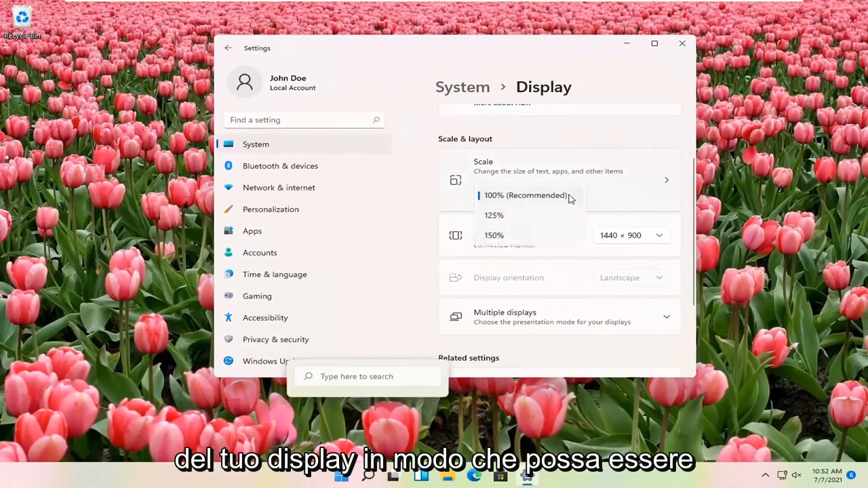
click(526, 195)
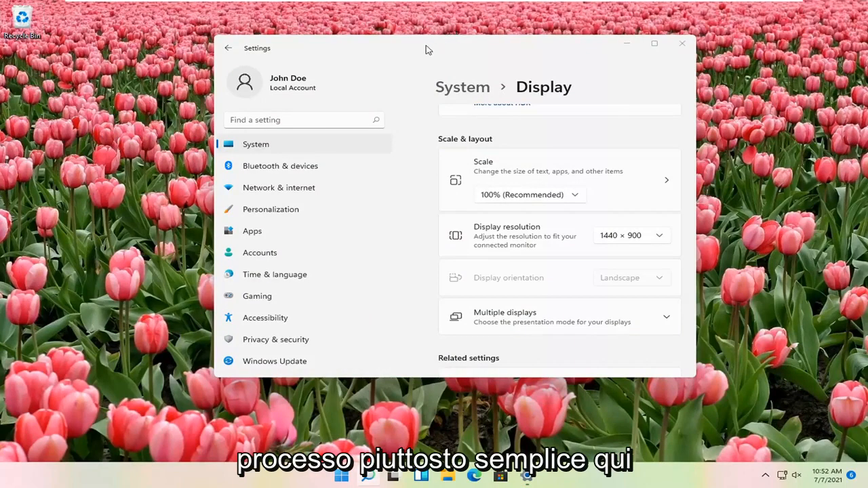
scroll(up, 3)
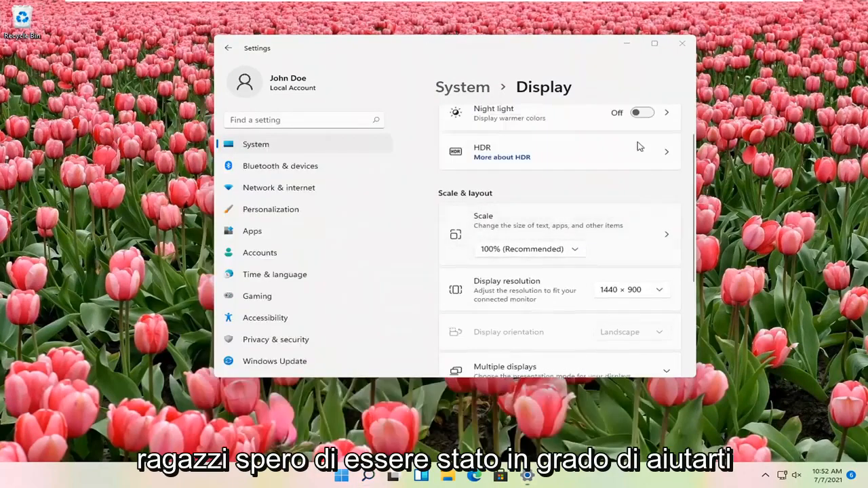